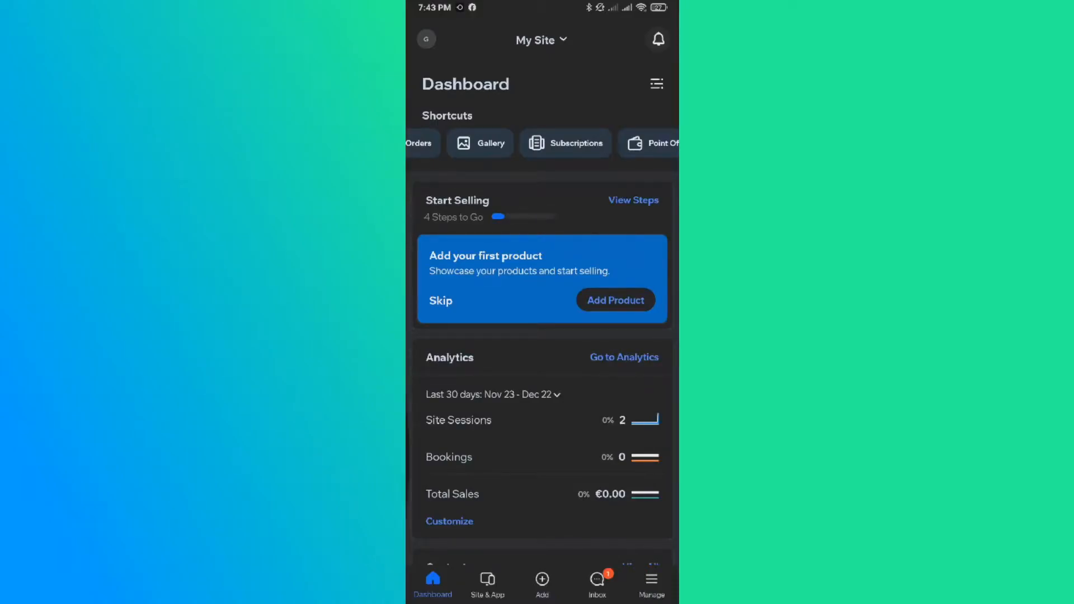
Step: Reach the My Sites list at manage.wix.com showing five sites including My Site 2 and cheese bv
{"action": "scroll", "scroll_direction": "down", "scroll_amount": 3}
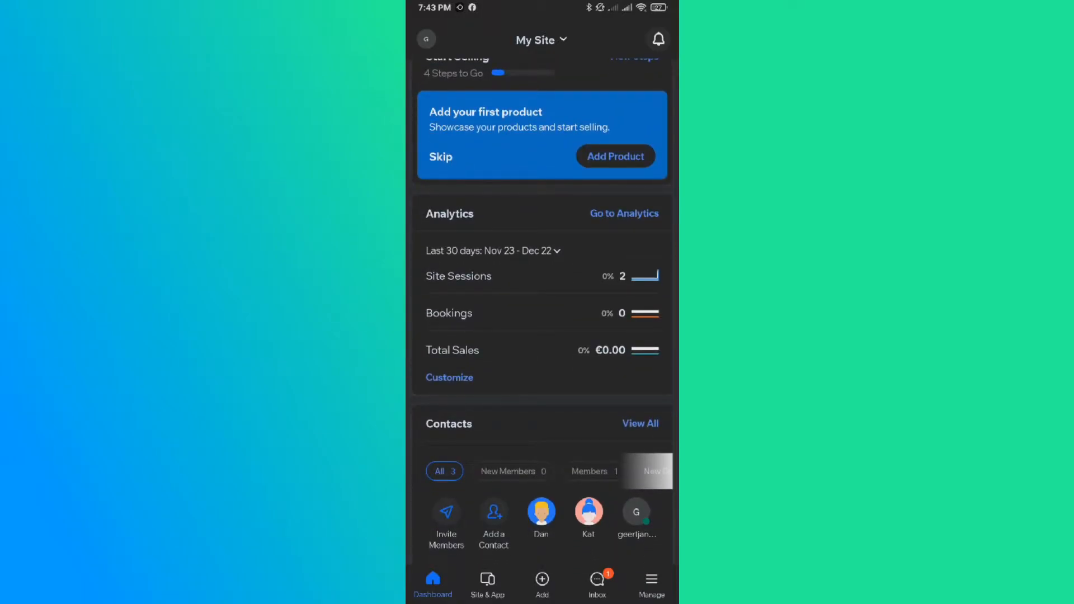
{"action": "scroll", "scroll_direction": "down", "scroll_amount": 3}
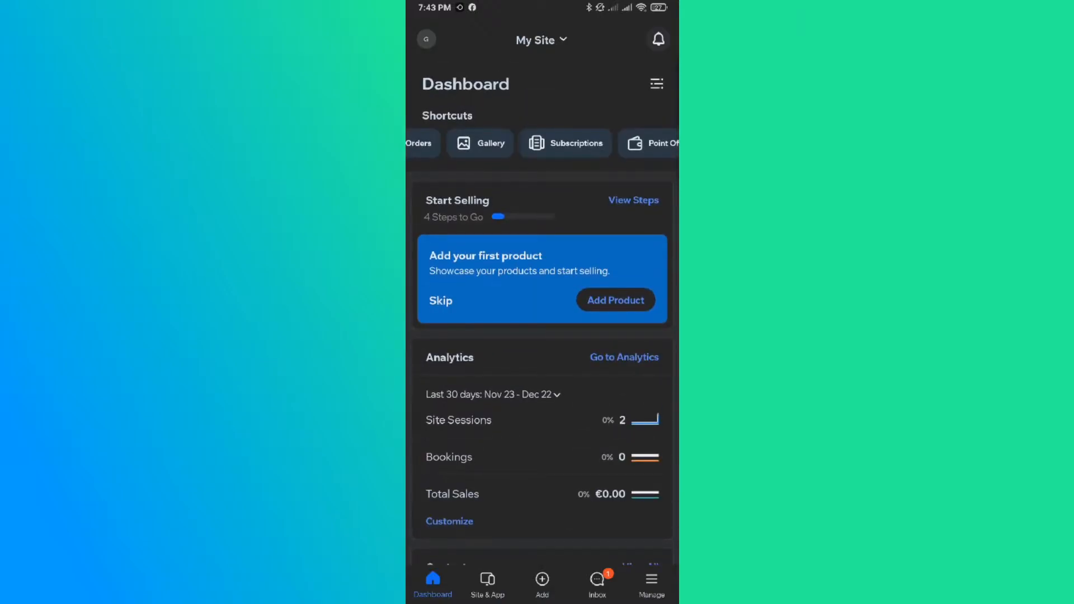
{"action": "scroll", "scroll_direction": "down", "scroll_amount": 3}
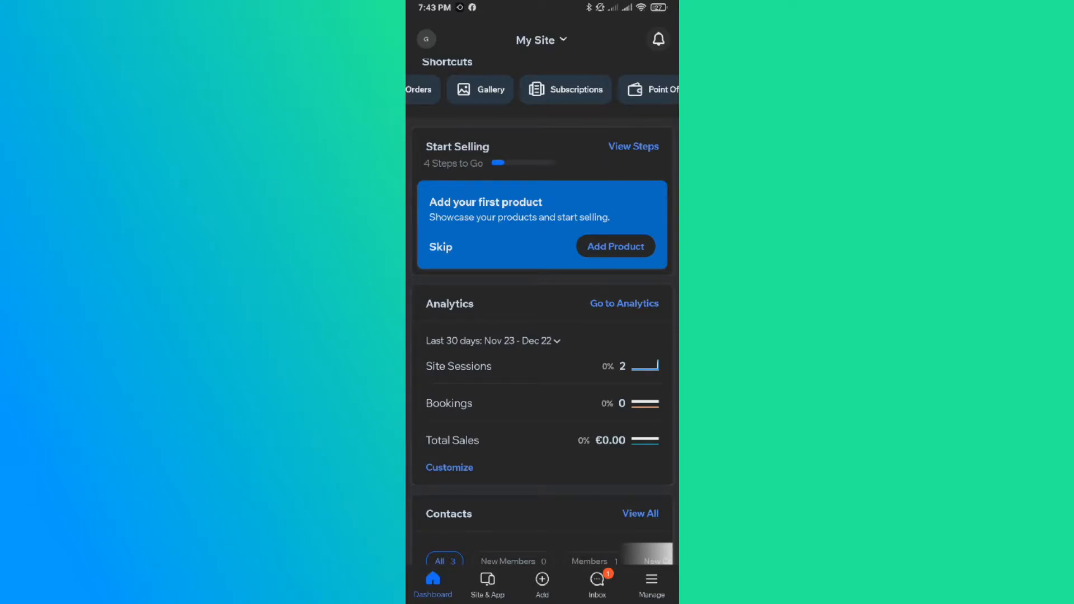
{"action": "left_click", "coordinate": [650, 584]}
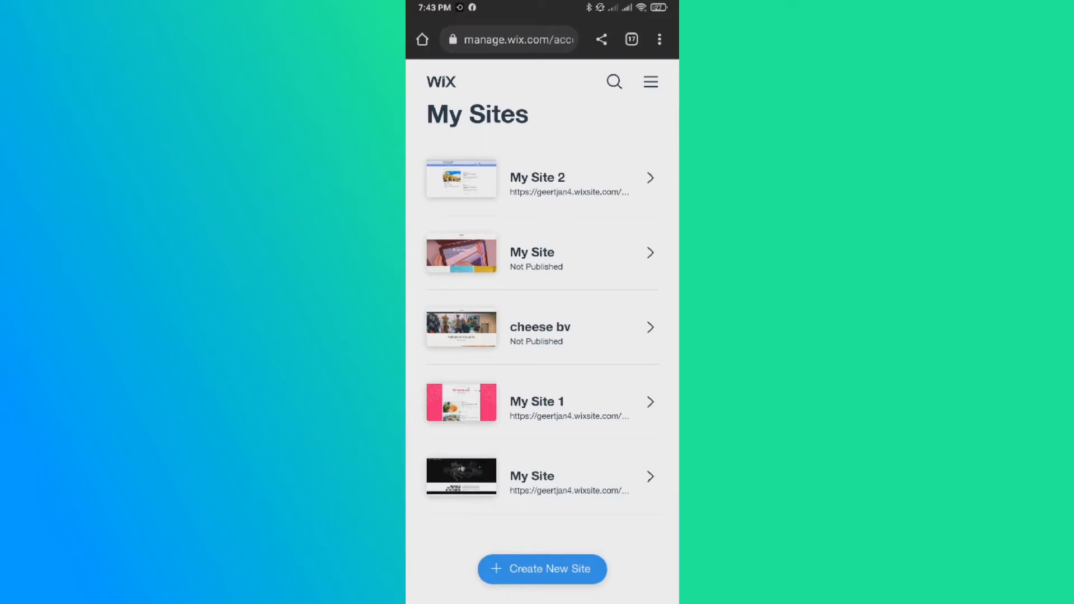
Step: View My Site 2's details (Owner, Free plan) and start upgrading it to a paid plan
{"action": "left_click", "coordinate": [542, 178]}
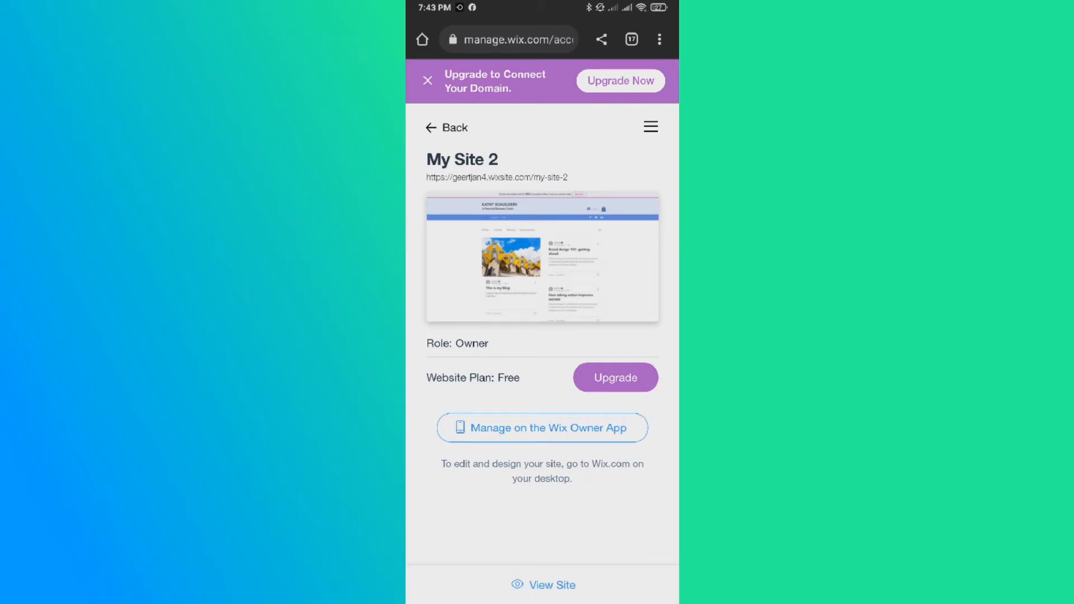
{"action": "left_click", "coordinate": [614, 376]}
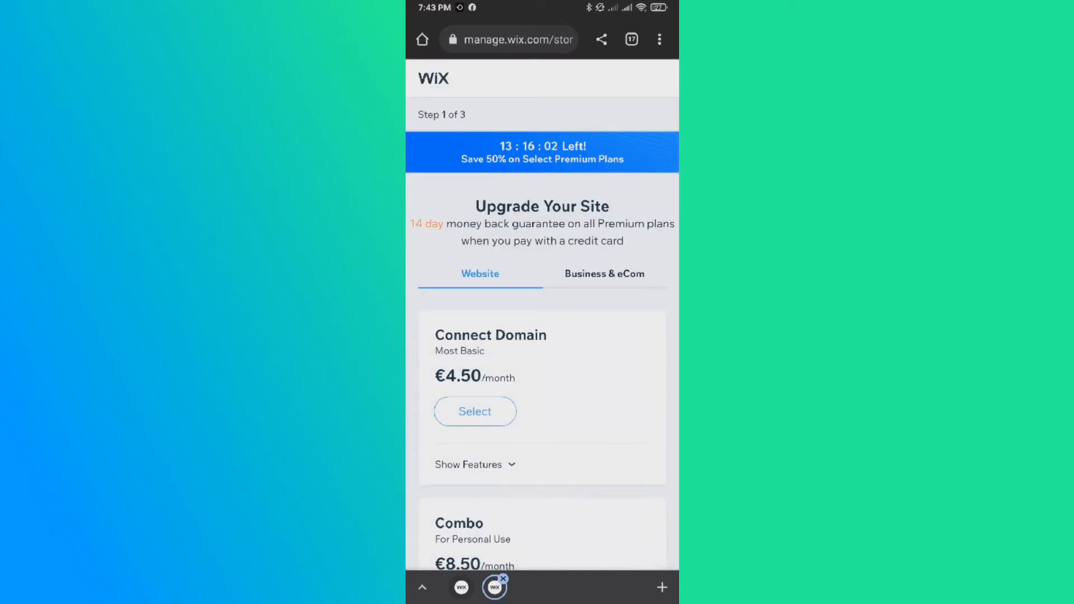
Step: Reveal the Combo plan at €8.50/month beneath Connect Domain at €4.50/month
{"action": "scroll", "scroll_direction": "down", "scroll_amount": 3}
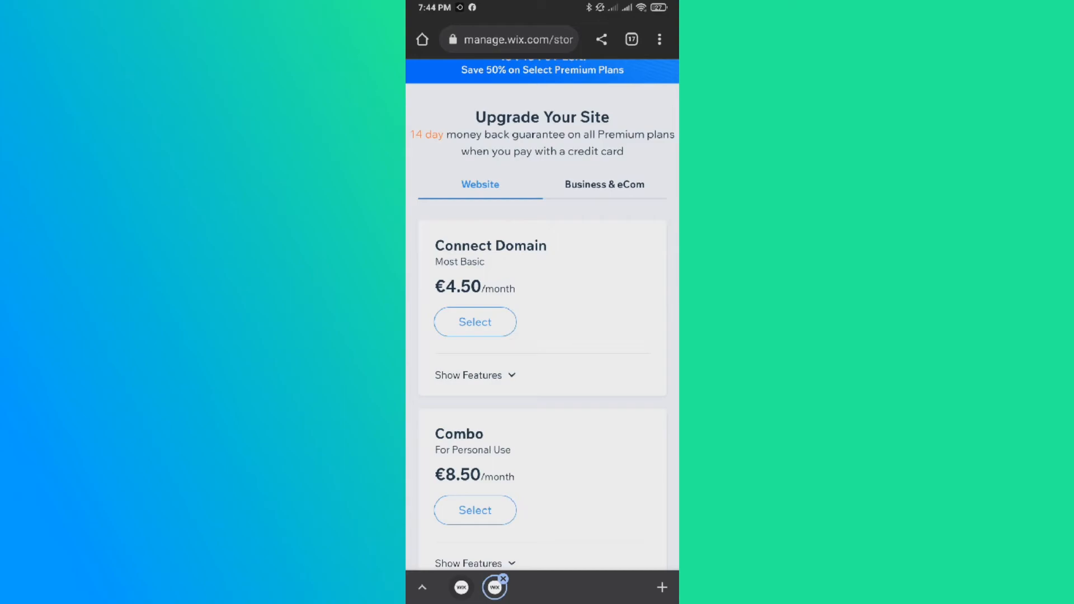